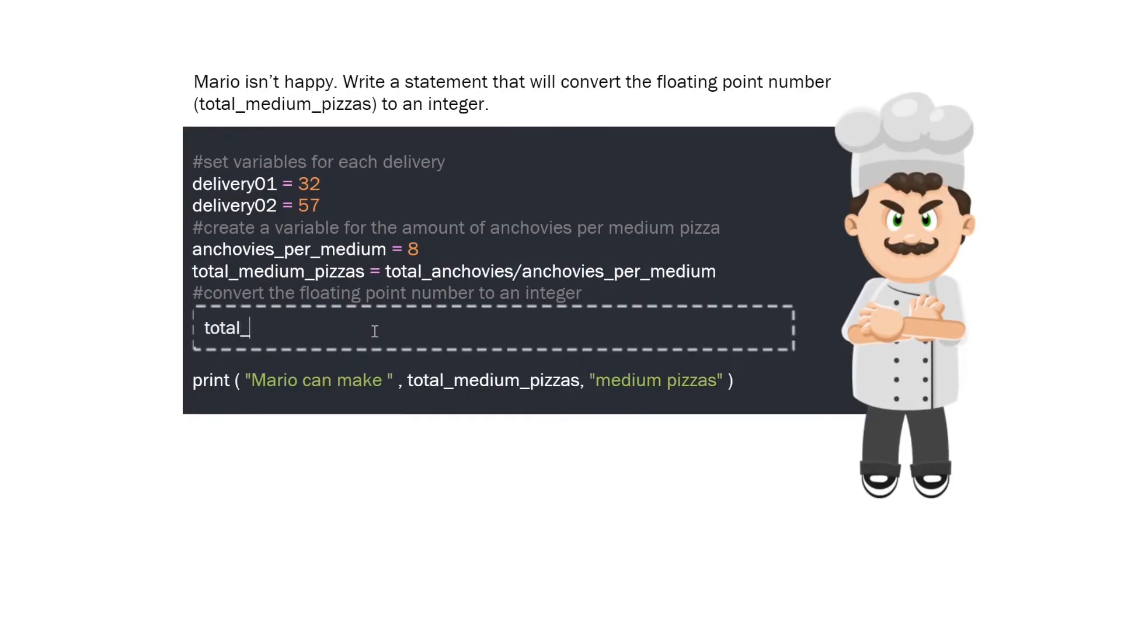
type("medium_pizzas = int(")
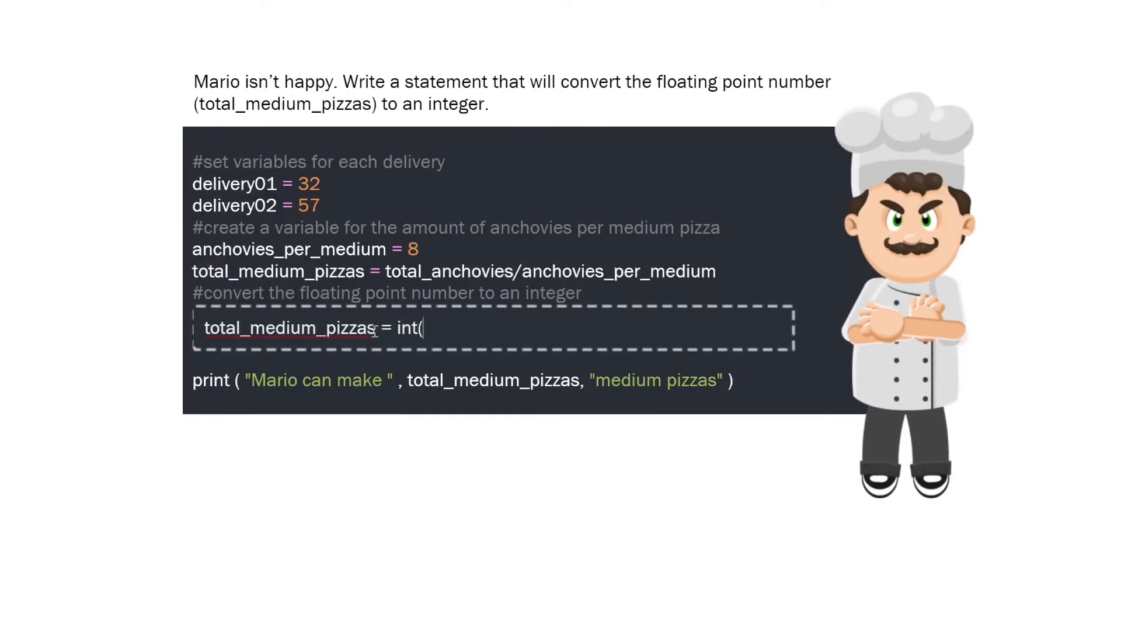